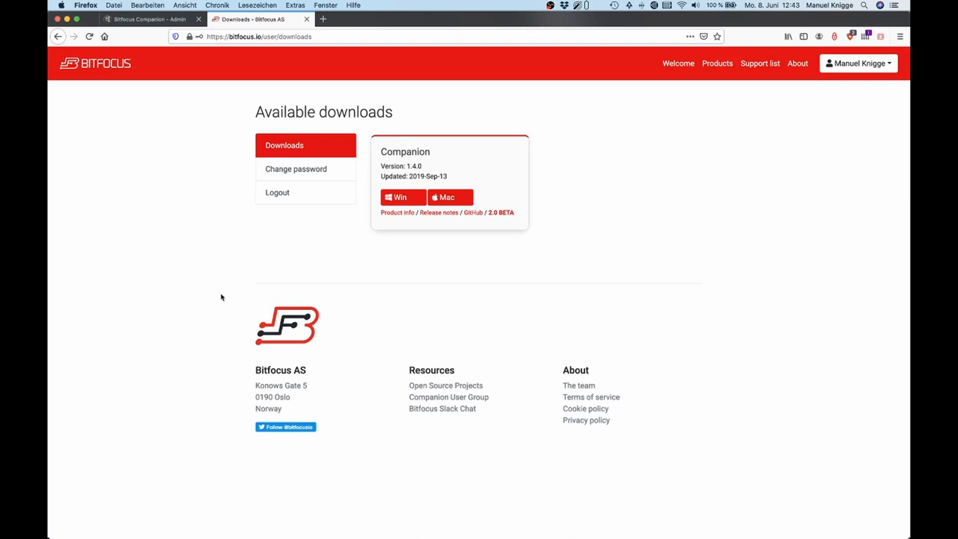
pyautogui.moveTo(339, 59)
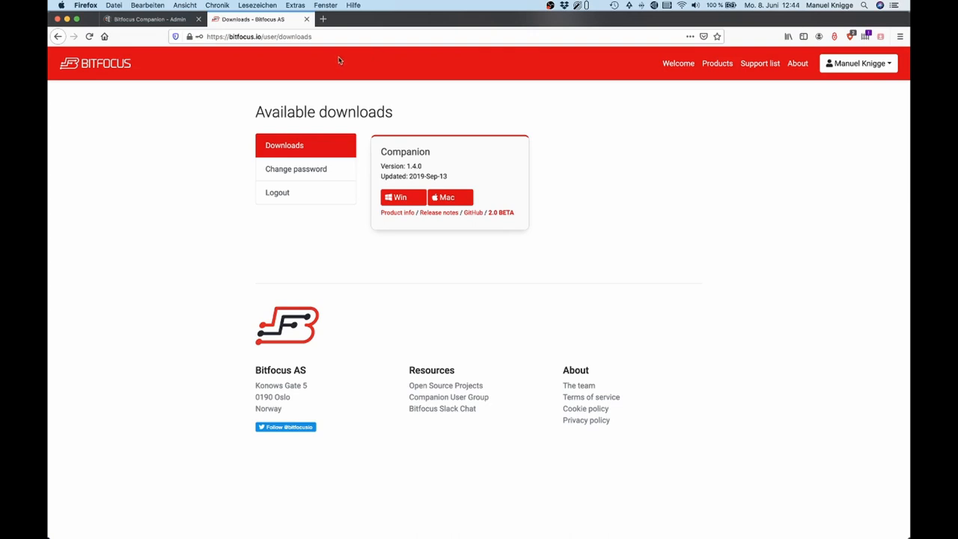
pyautogui.moveTo(839, 83)
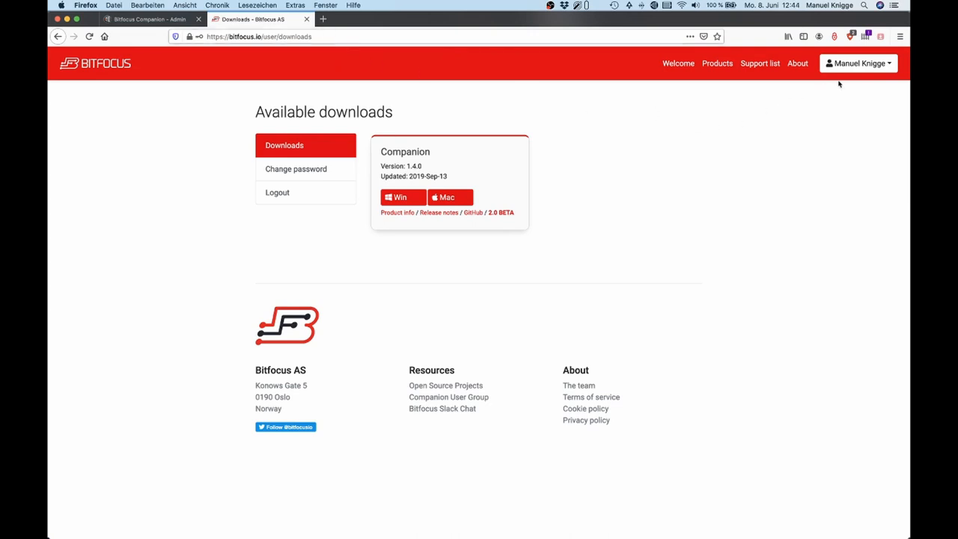
pyautogui.moveTo(852, 127)
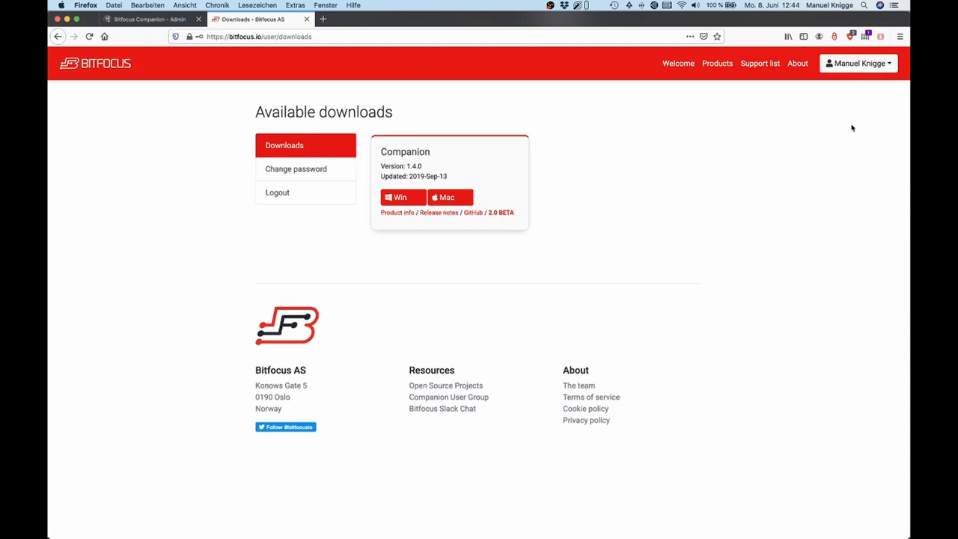
pyautogui.moveTo(553, 102)
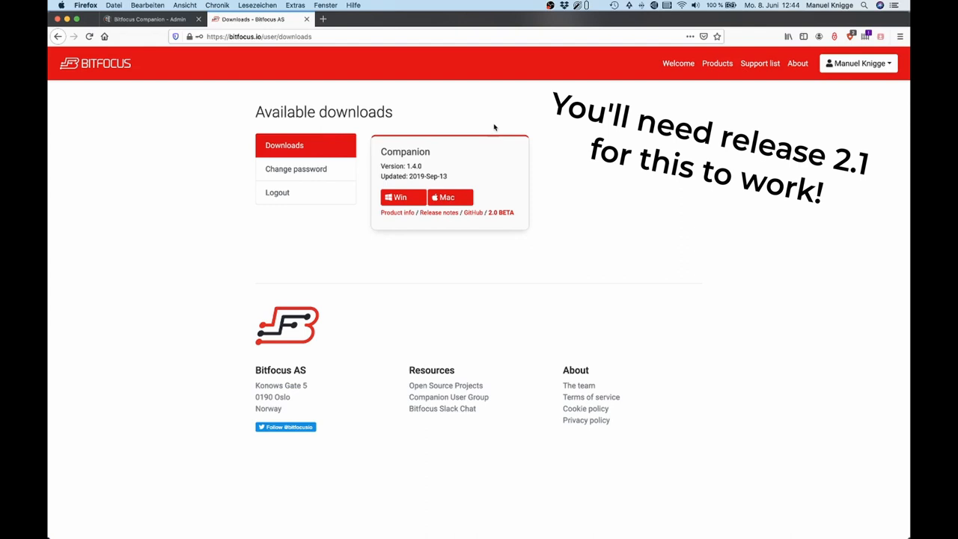
pyautogui.moveTo(527, 233)
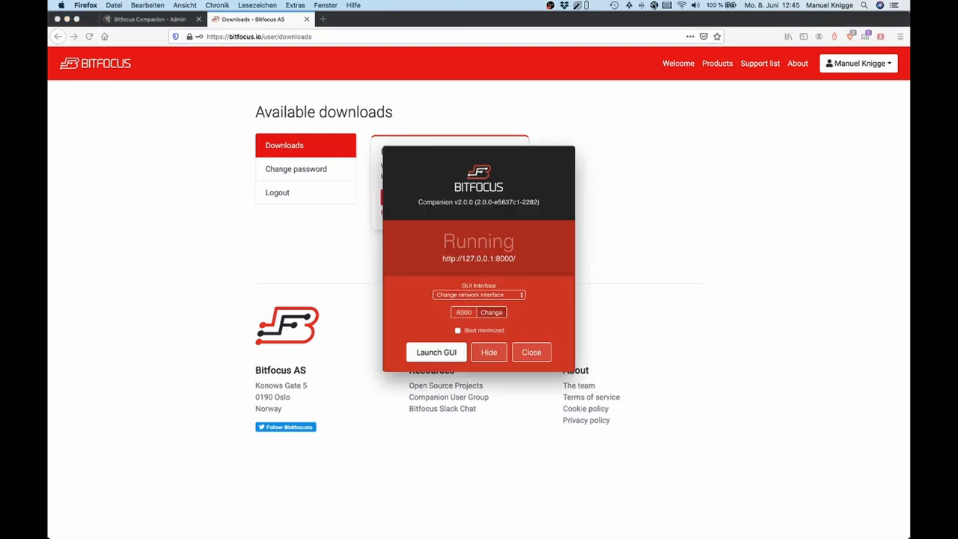
pyautogui.moveTo(653, 336)
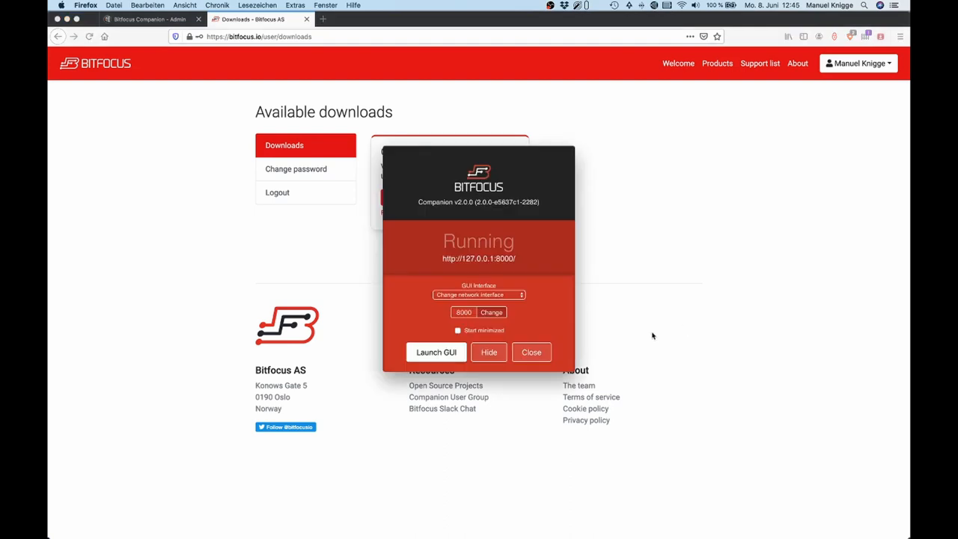
# Step: Launch the Companion web GUI from the launcher once it shows Running
pyautogui.click(436, 352)
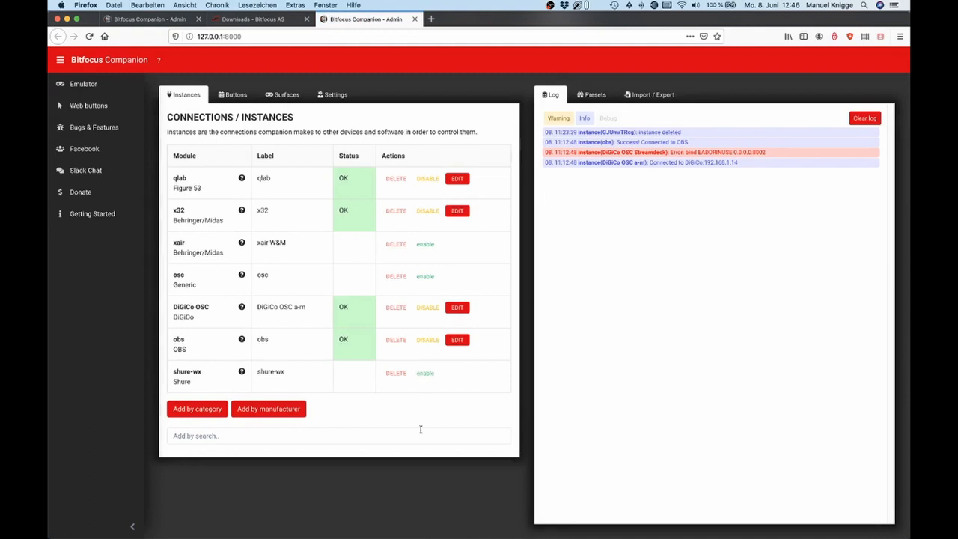
pyautogui.moveTo(326, 428)
pyautogui.write('digic')
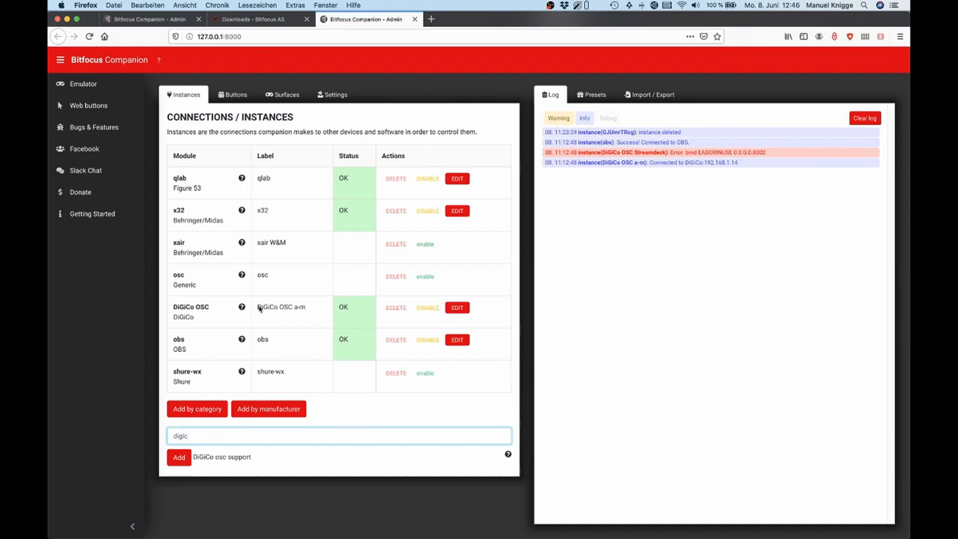
# Step: Add the DiGiCo OSC module as a new instance, showing its configuration page
pyautogui.click(457, 309)
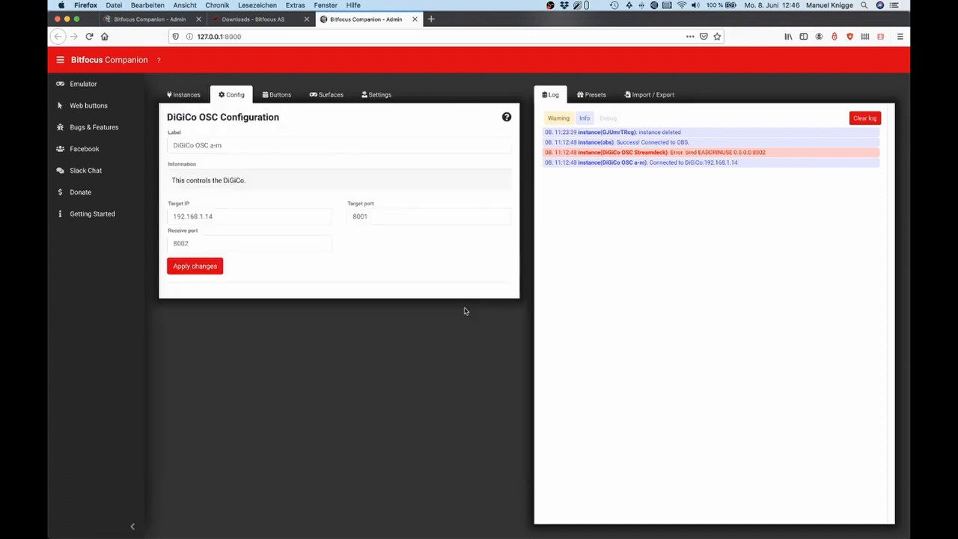